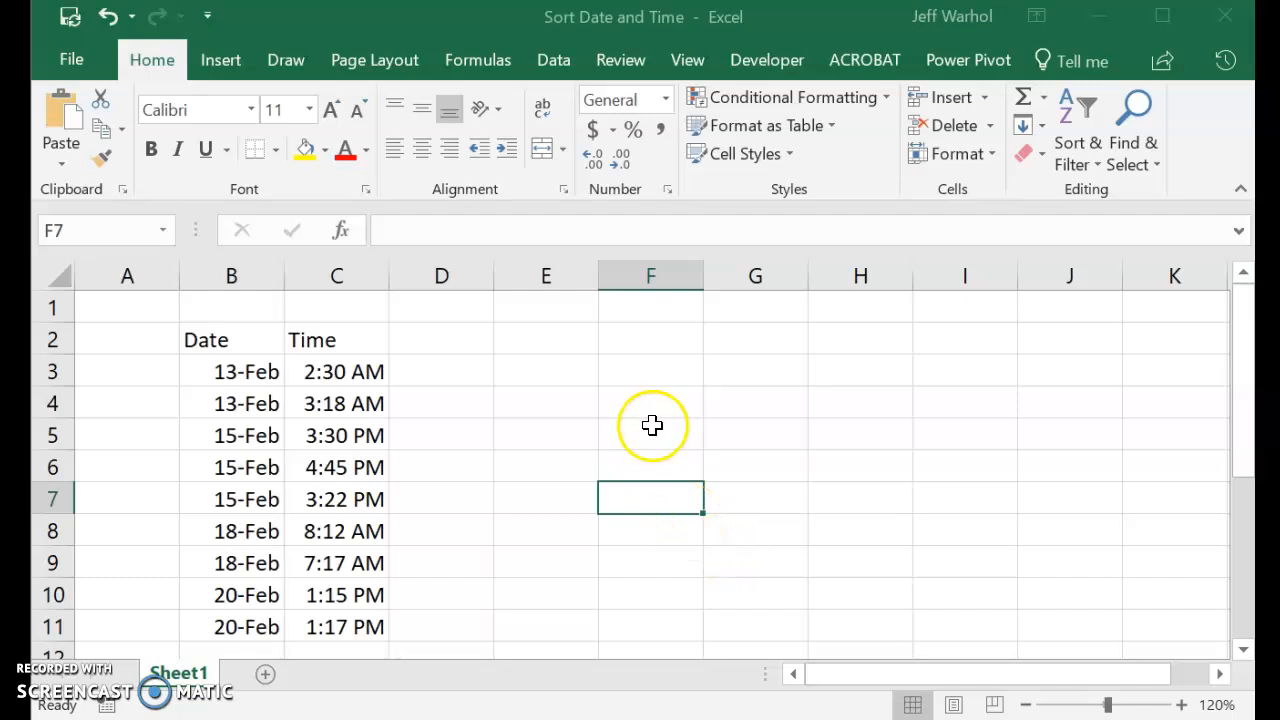
mouse_move(253, 371)
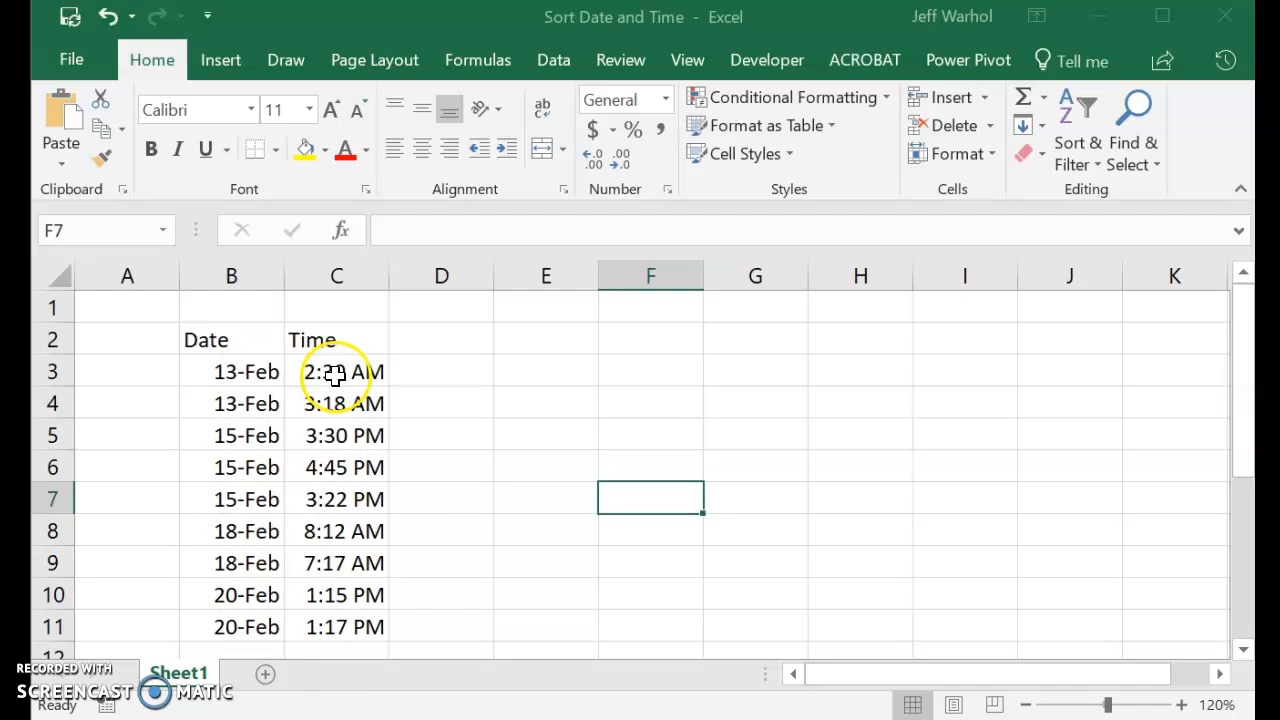
mouse_move(245, 499)
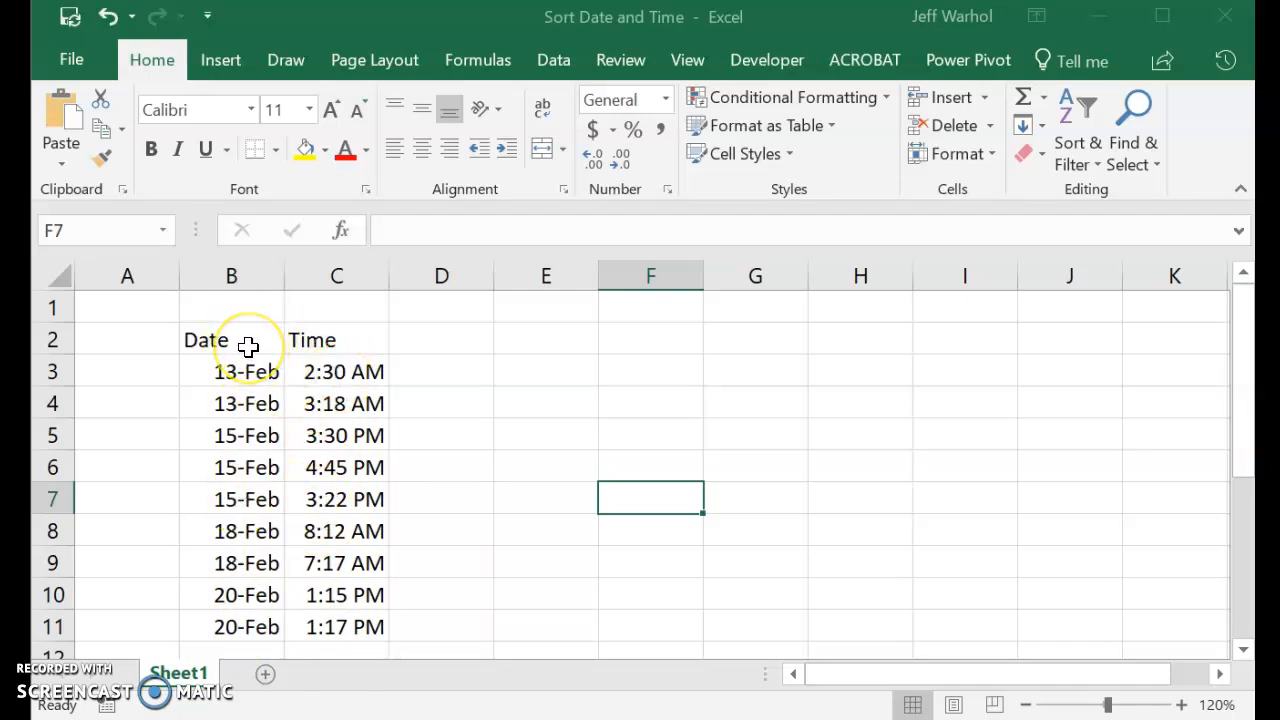
- Select the Date and Time headers (B2:C2) and start a Custom Sort
left_click_drag(206, 340, 311, 340)
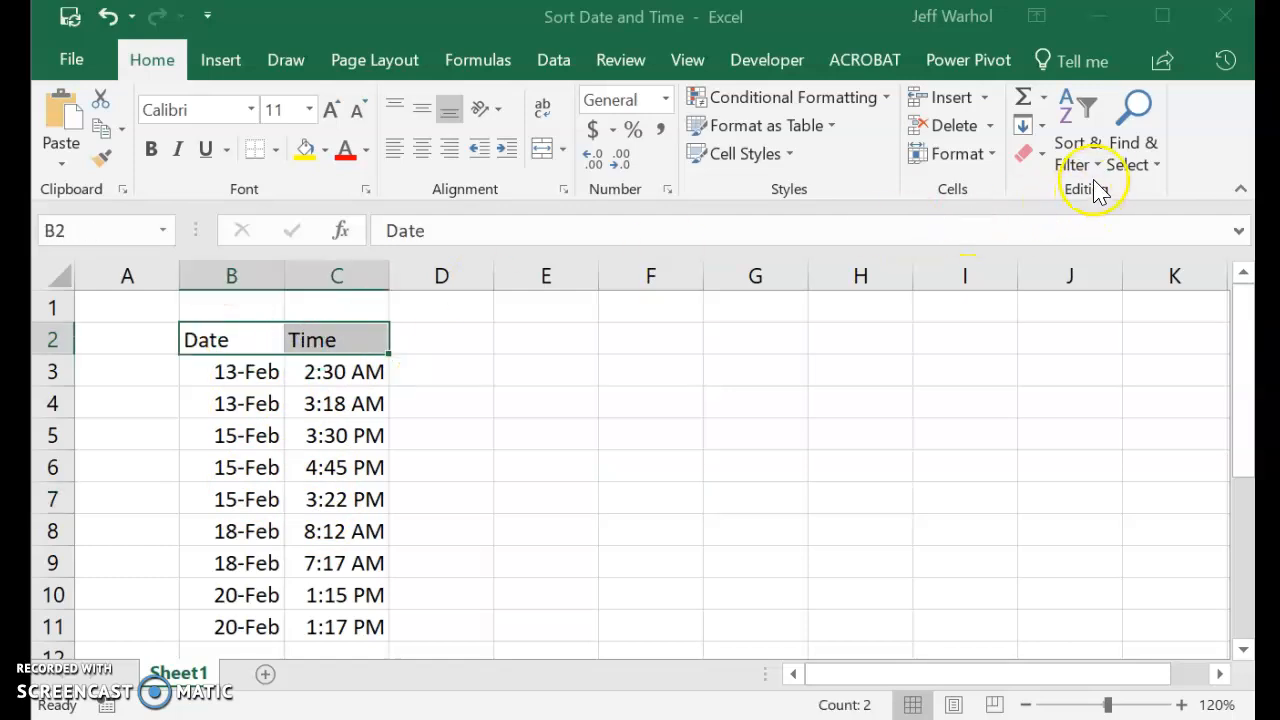
left_click(1090, 150)
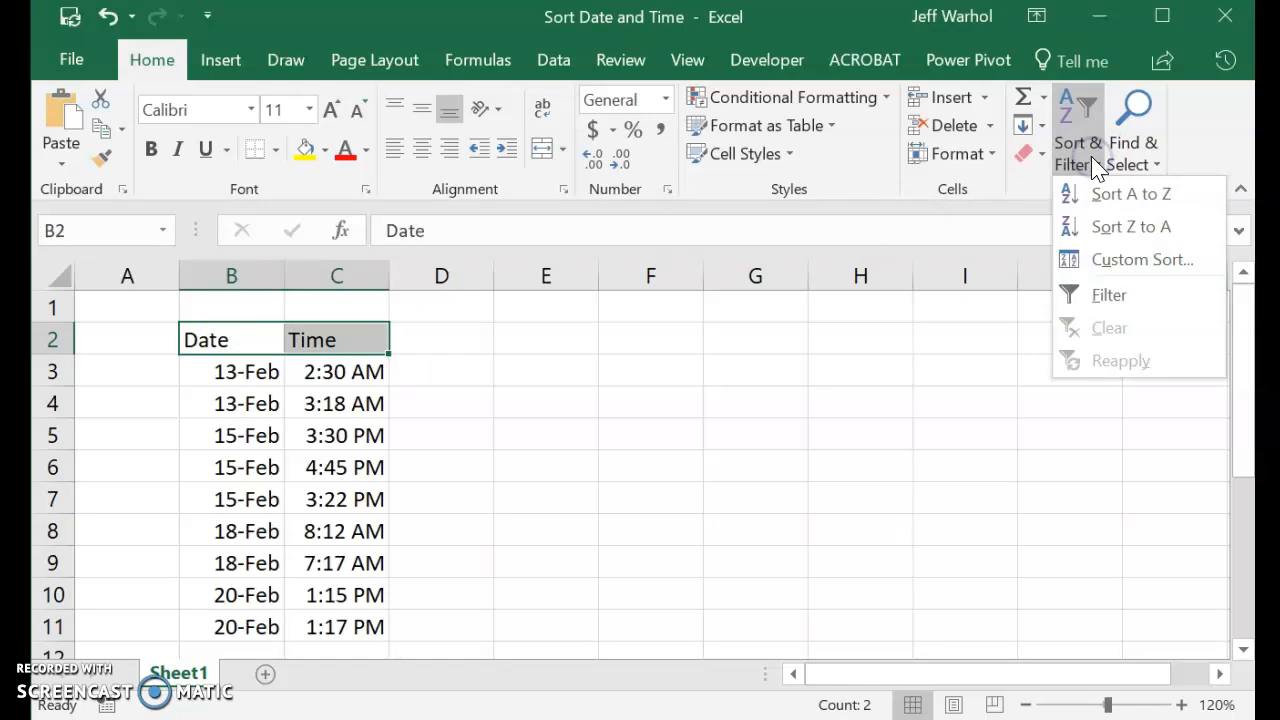
mouse_move(1095, 260)
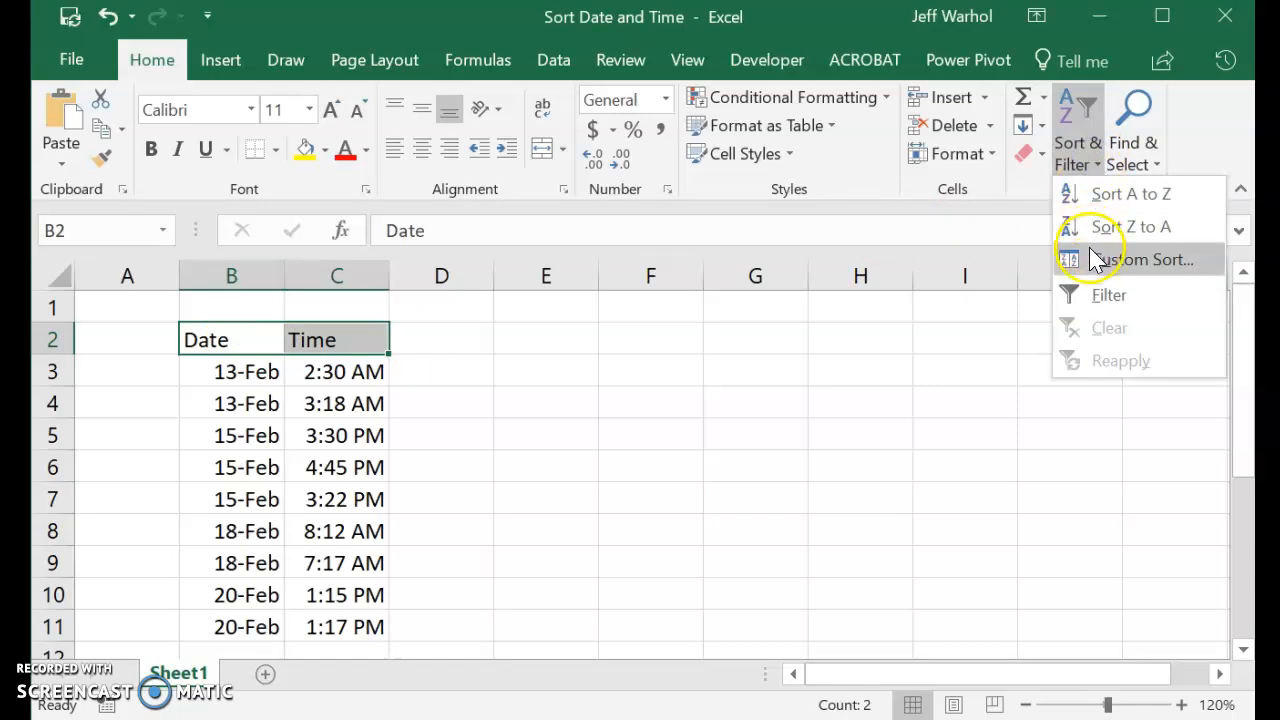
left_click(1143, 259)
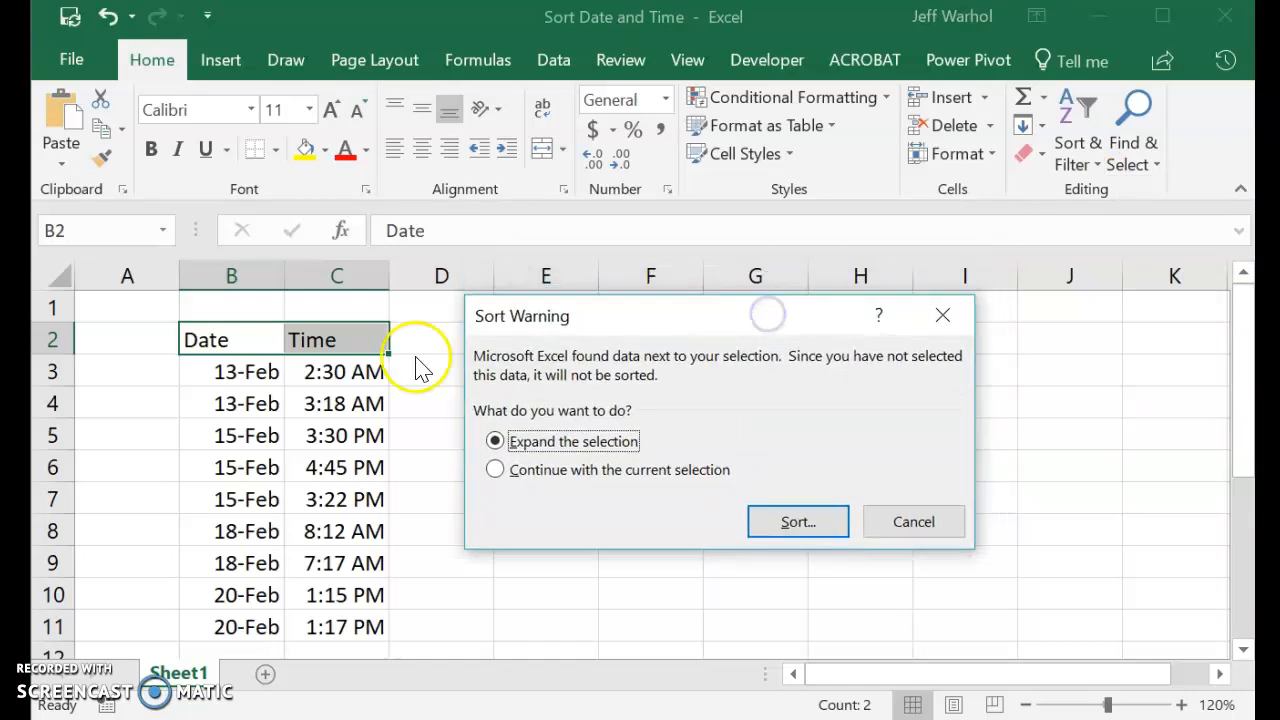
mouse_move(640, 490)
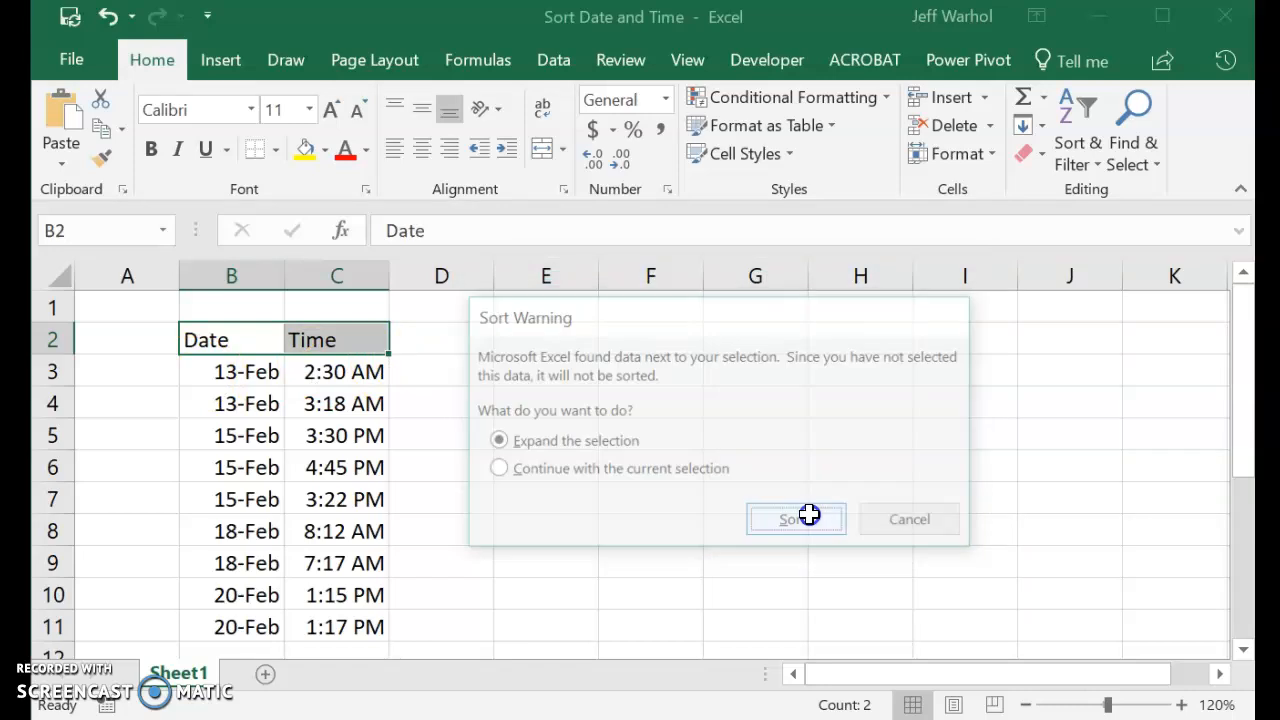
- Expand the selection to the full table and sort by Date, oldest to newest
left_click(795, 519)
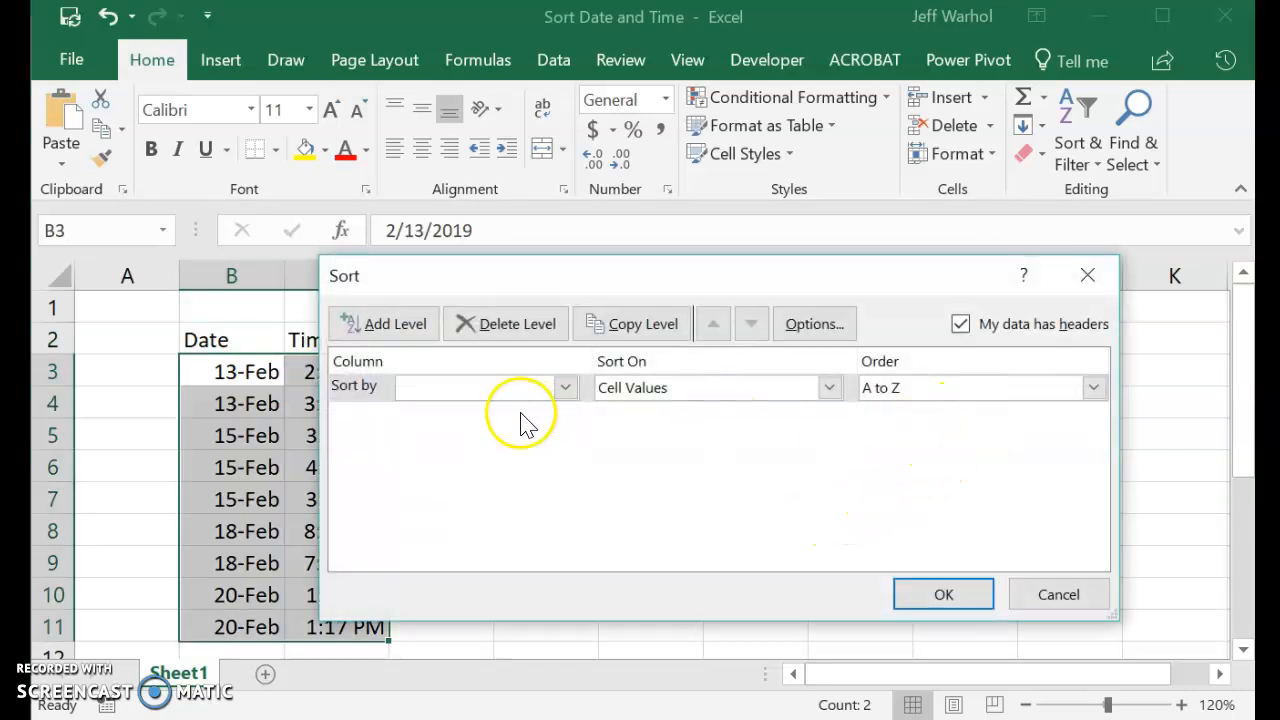
left_click(565, 387)
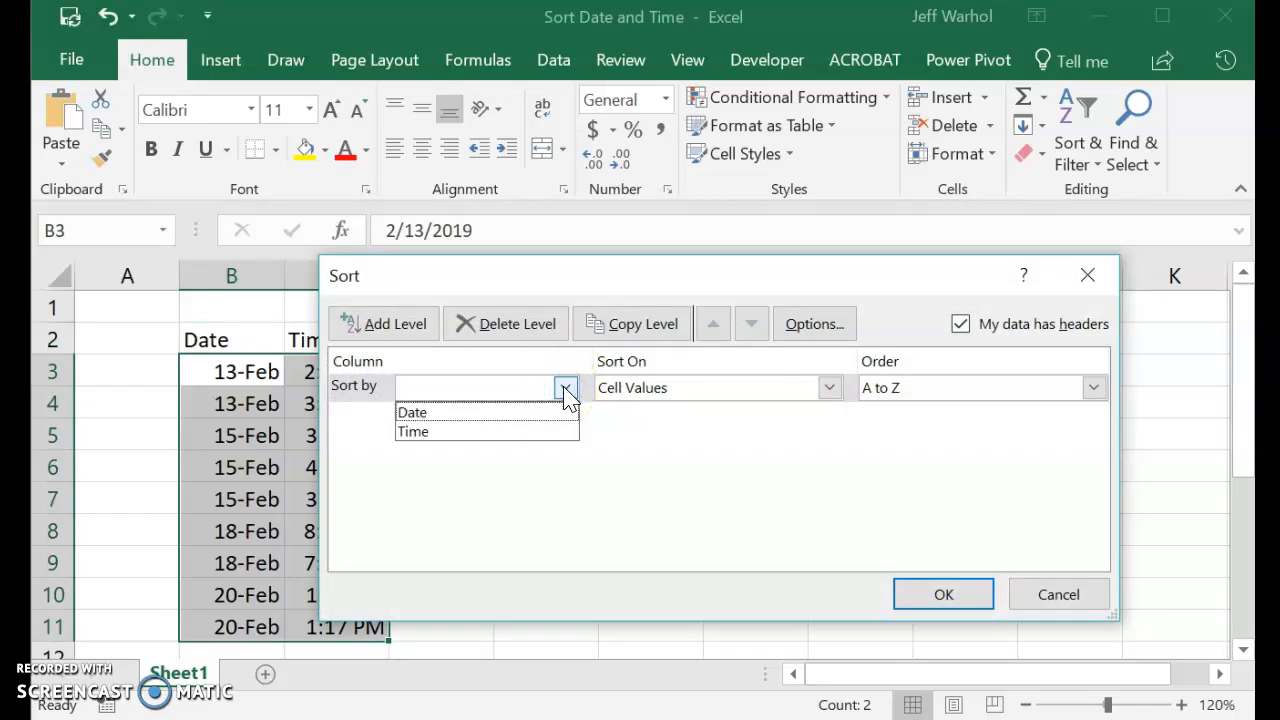
left_click(412, 412)
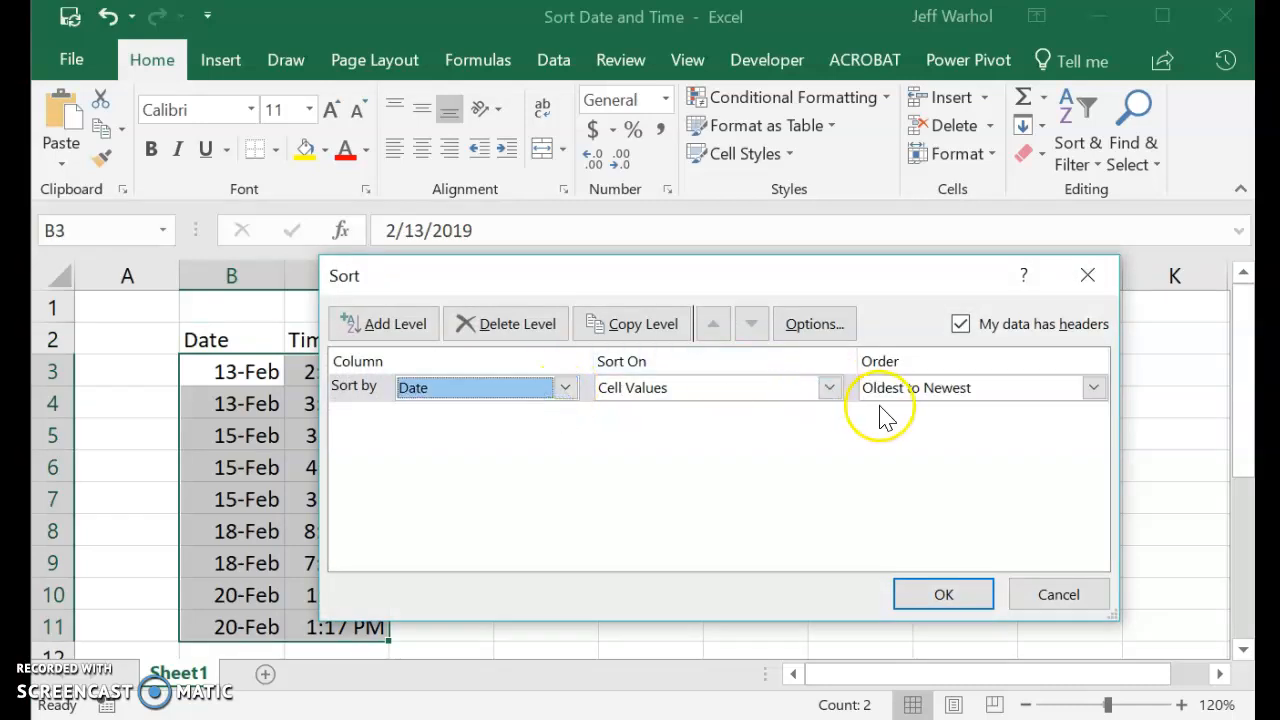
mouse_move(587, 478)
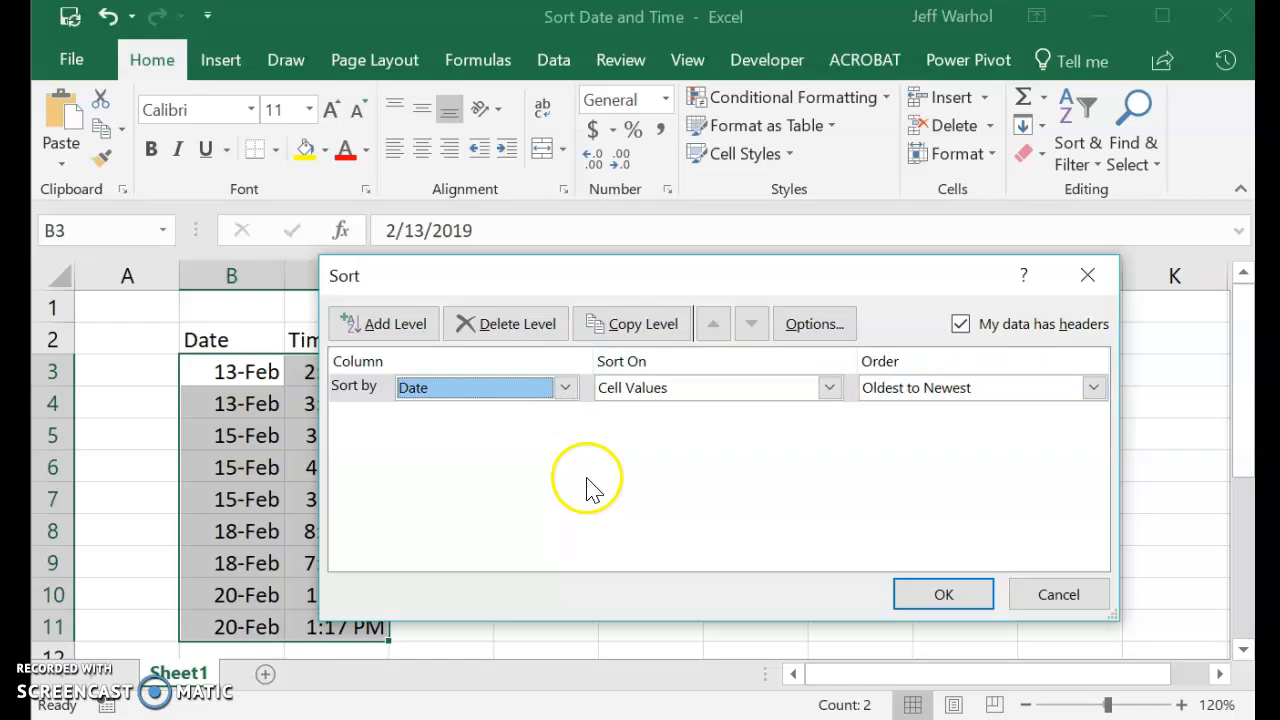
- Add a Then by level on Time, smallest to largest
left_click(385, 323)
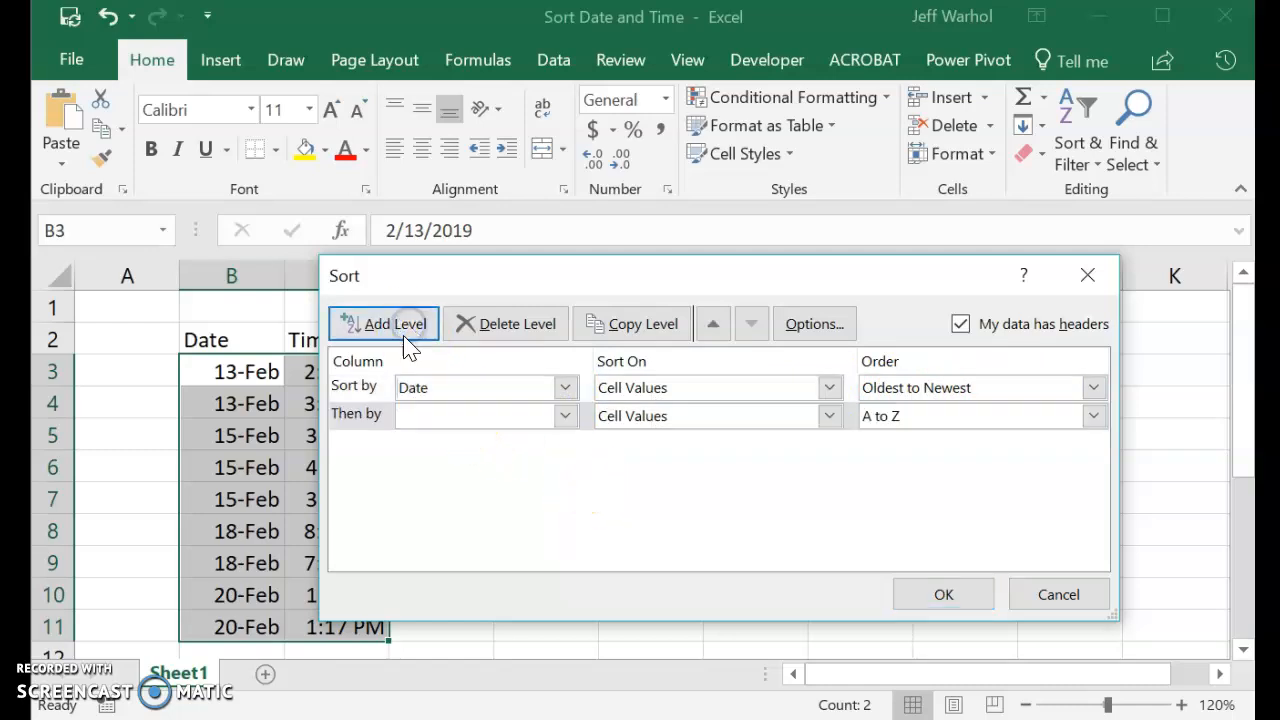
left_click(565, 415)
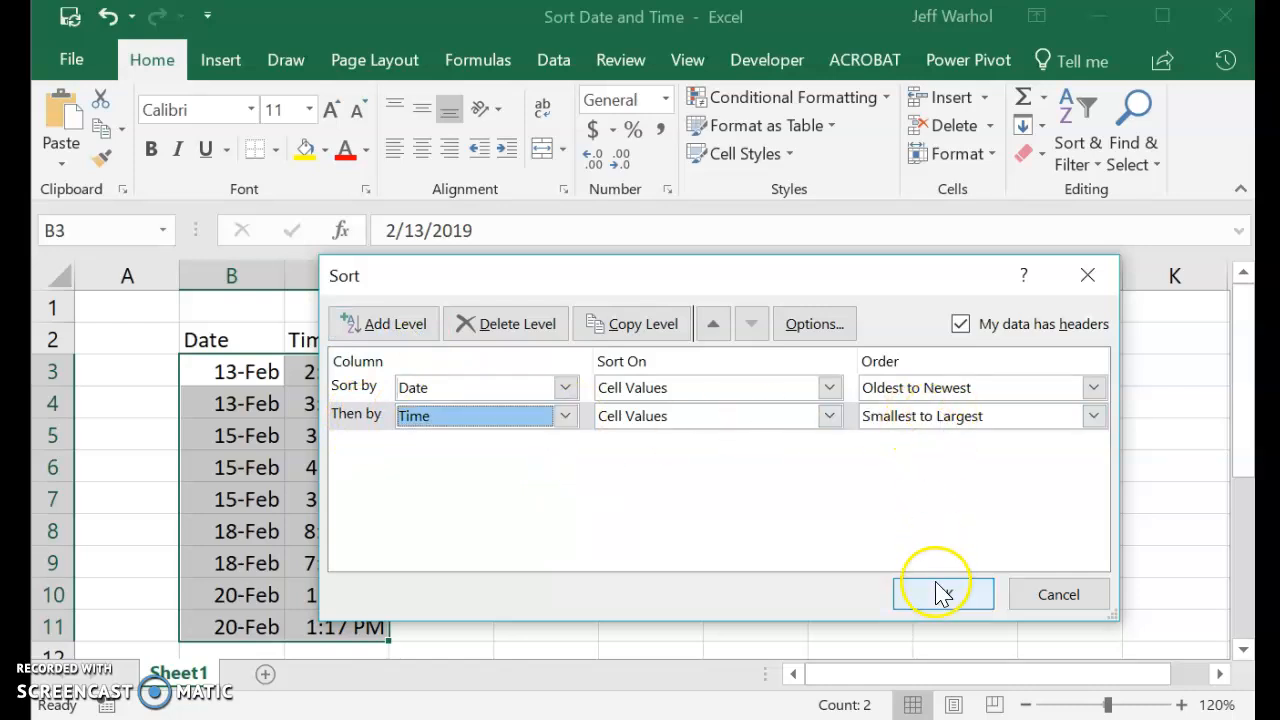
- Confirm the Date-then-Time sort and deselect by clicking an empty cell
left_click(942, 594)
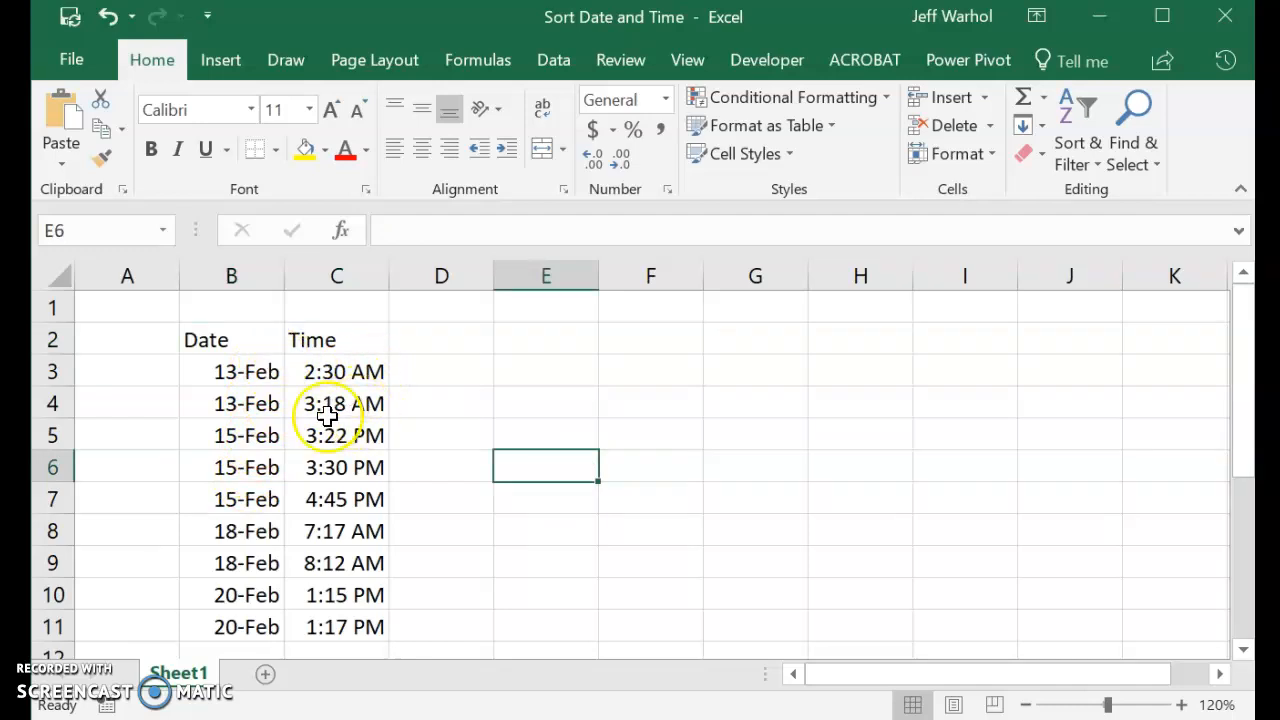
mouse_move(330, 405)
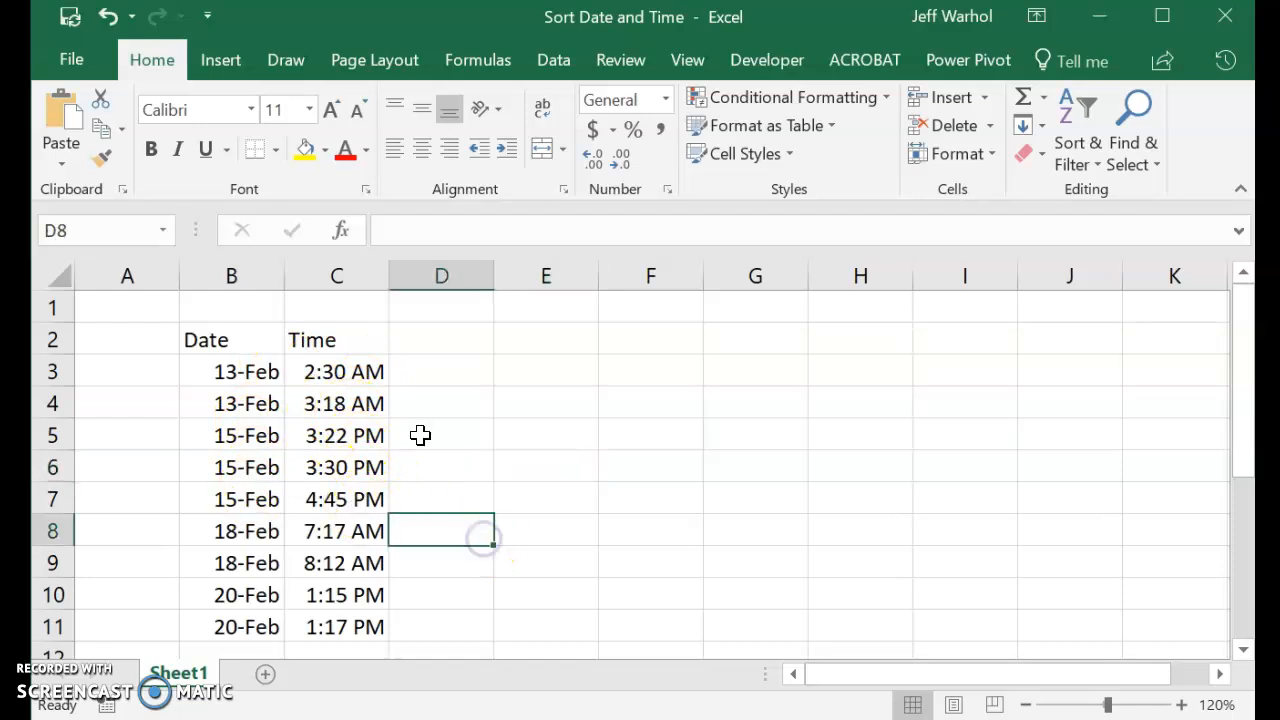
mouse_move(567, 443)
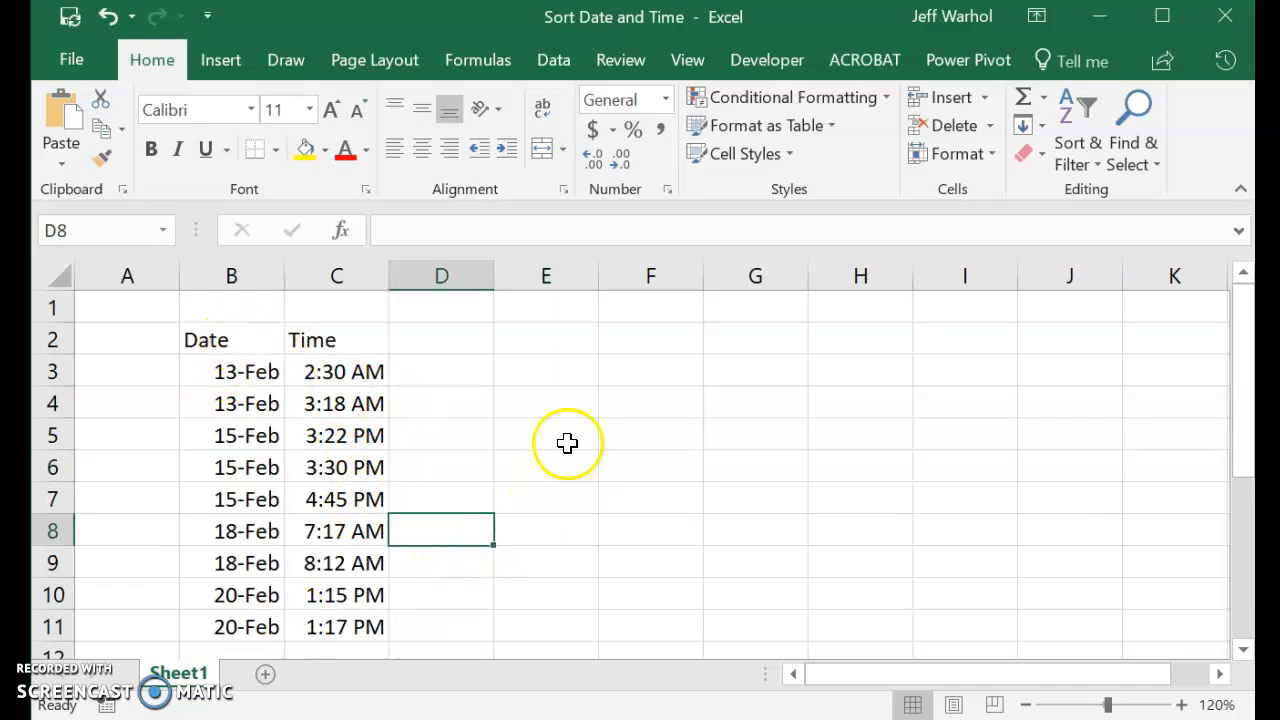
left_click(545, 434)
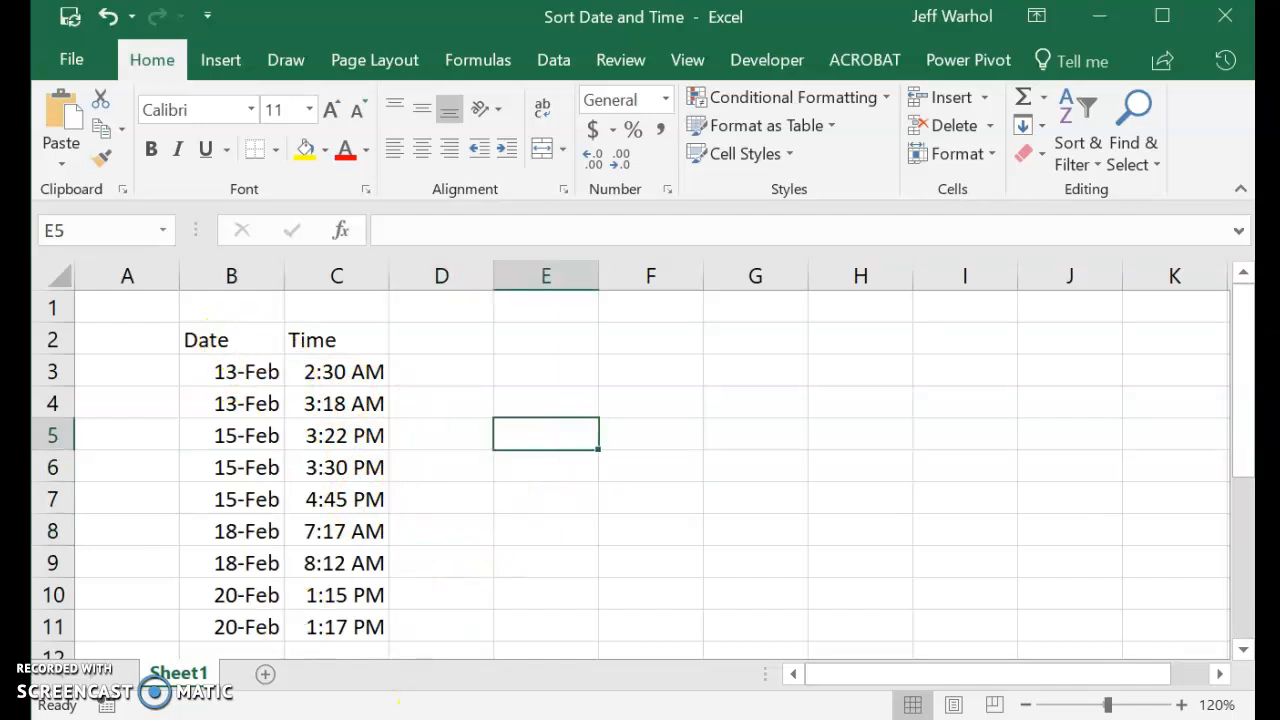